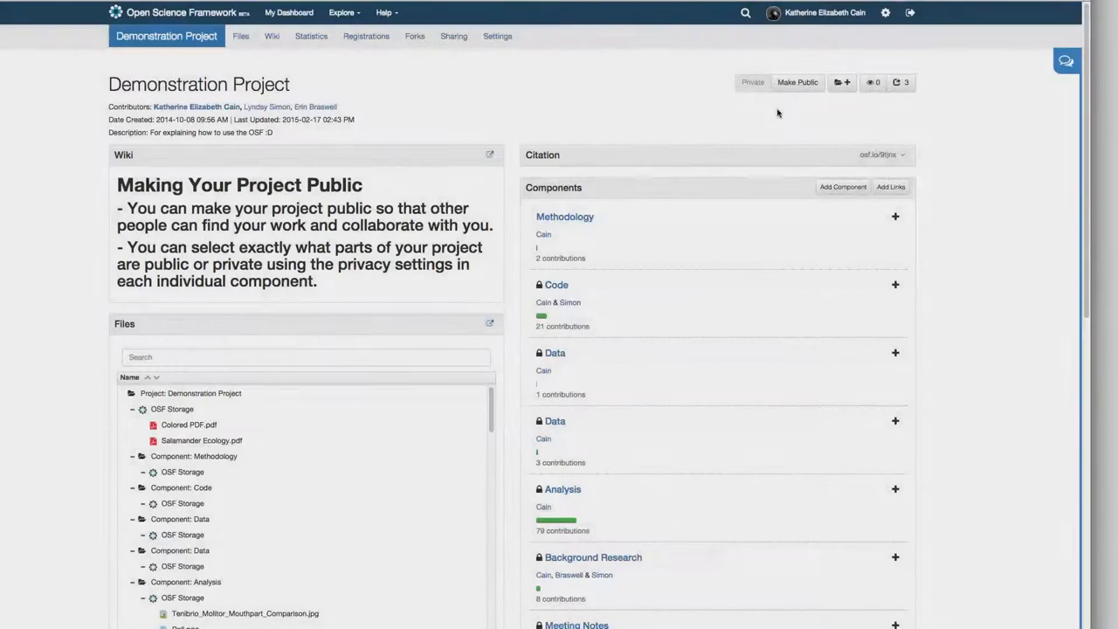
mouse_move(752, 101)
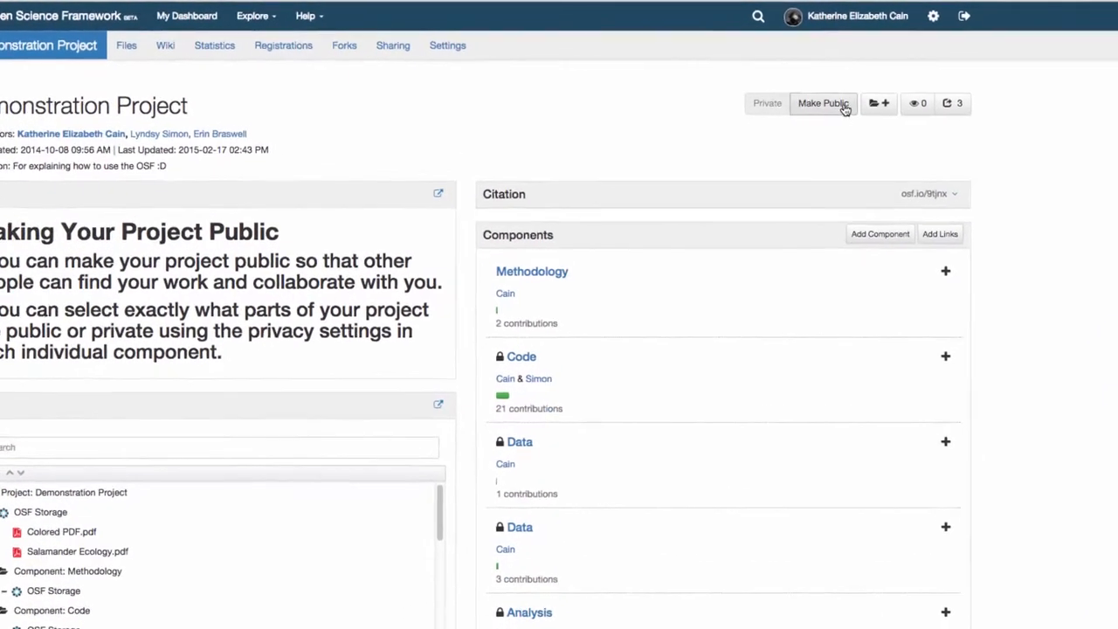
Make the Demonstration Project public and confirm the warning dialog.
left_click(822, 103)
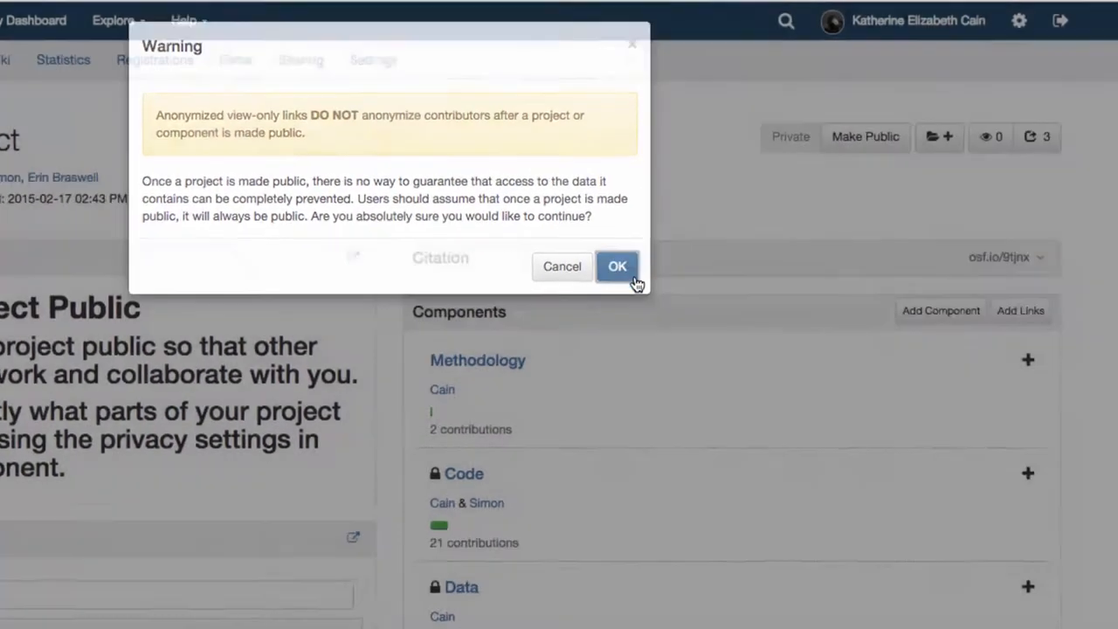
left_click(617, 265)
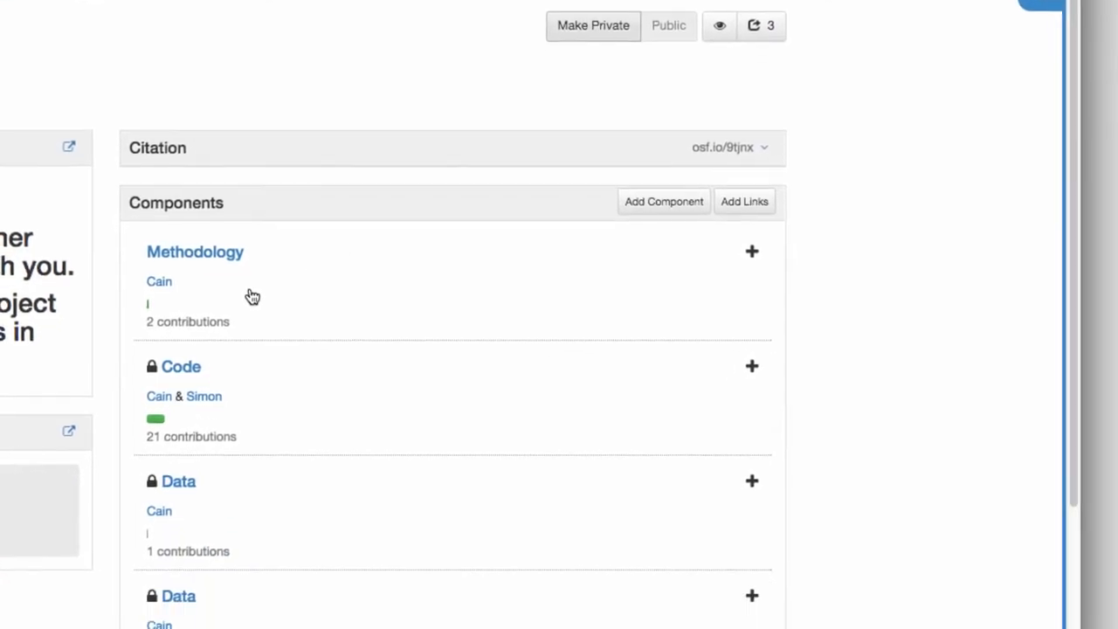
View the project's Statistics dashboard, then its Forks page listing two forks.
scroll("down", 3)
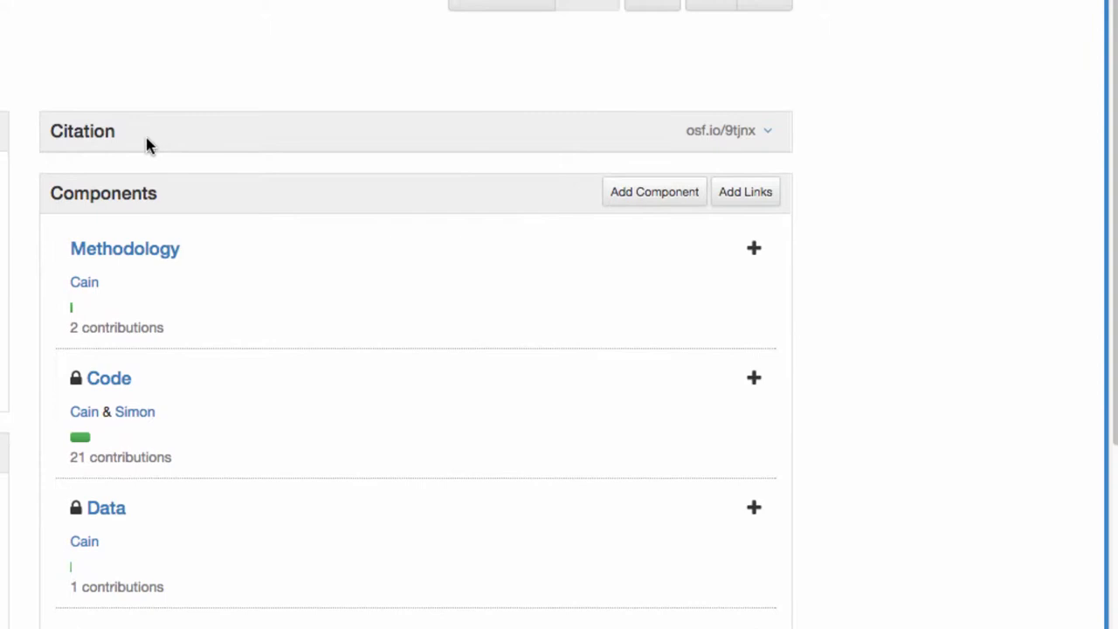
mouse_move(161, 277)
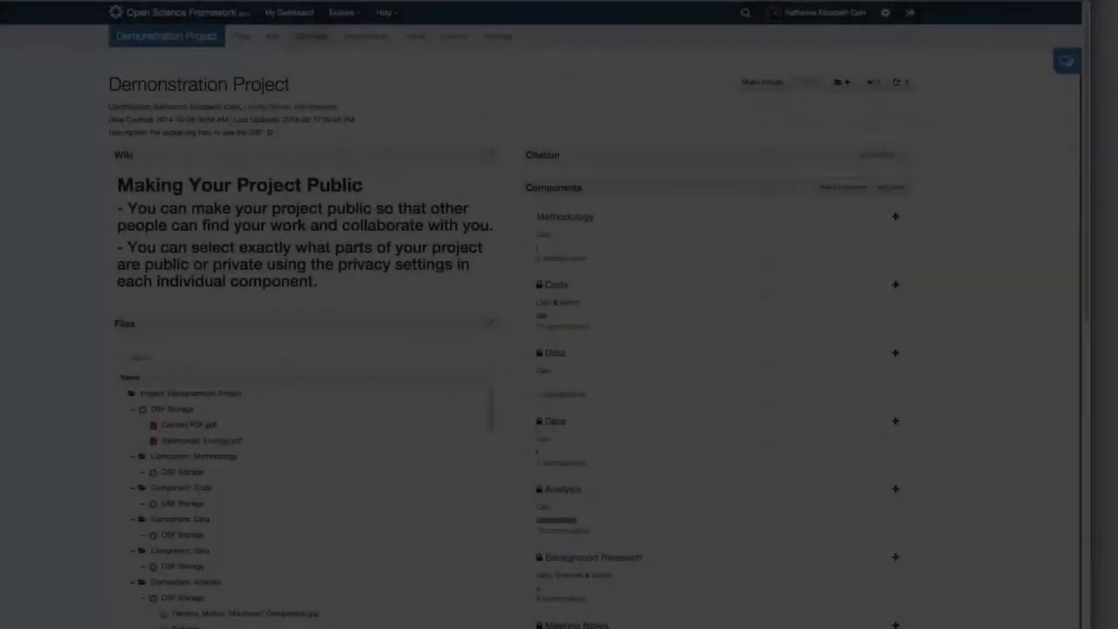
left_click(314, 34)
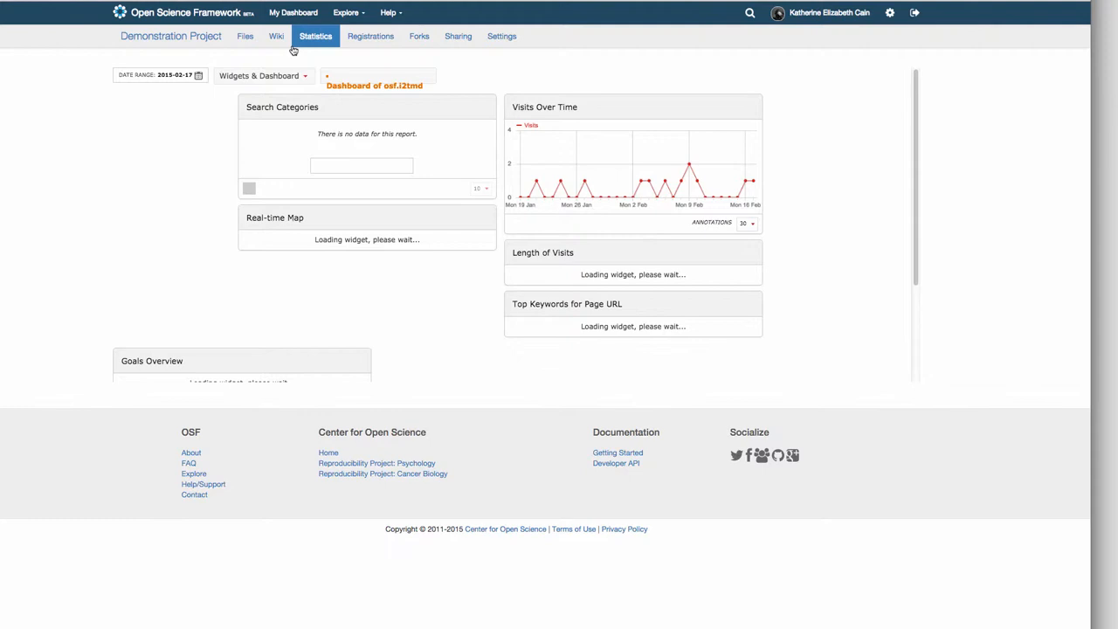
mouse_move(698, 190)
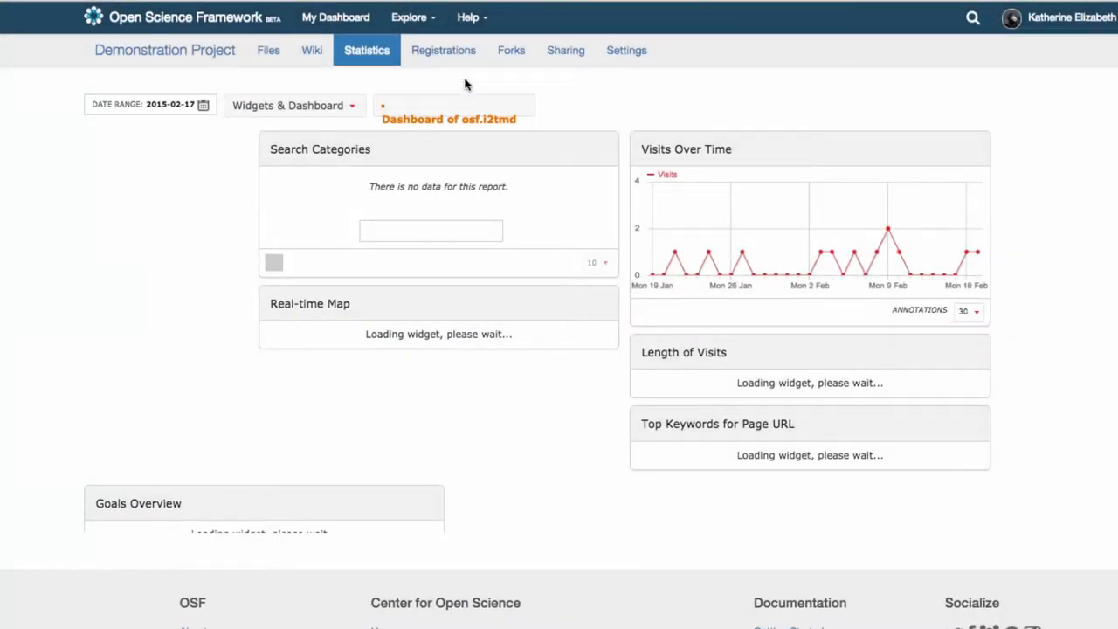
left_click(509, 49)
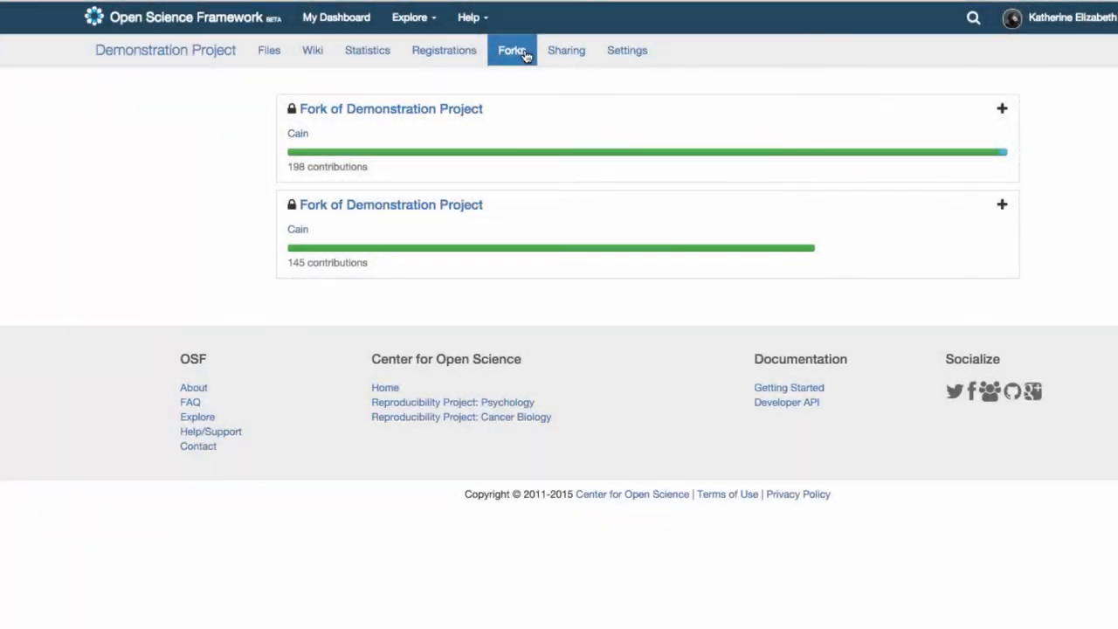